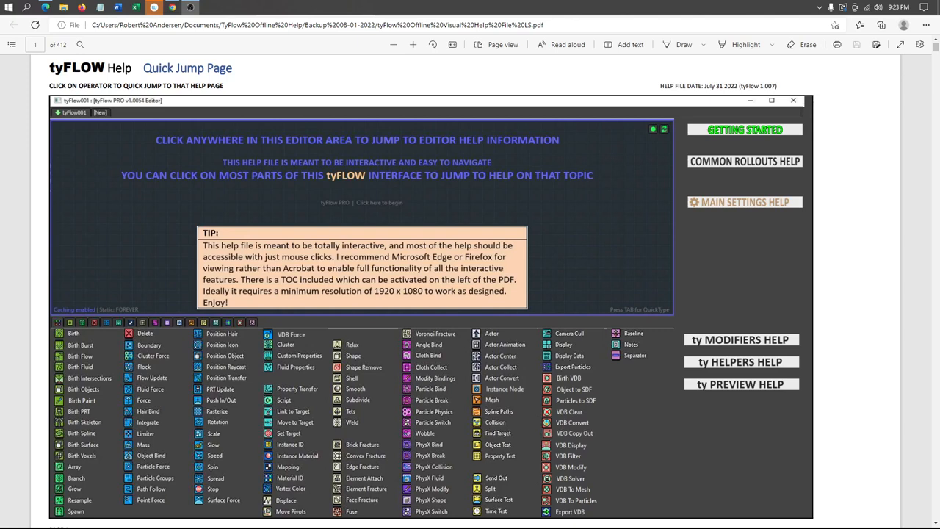
{"action": "mouse_move", "coordinate": [141, 422]}
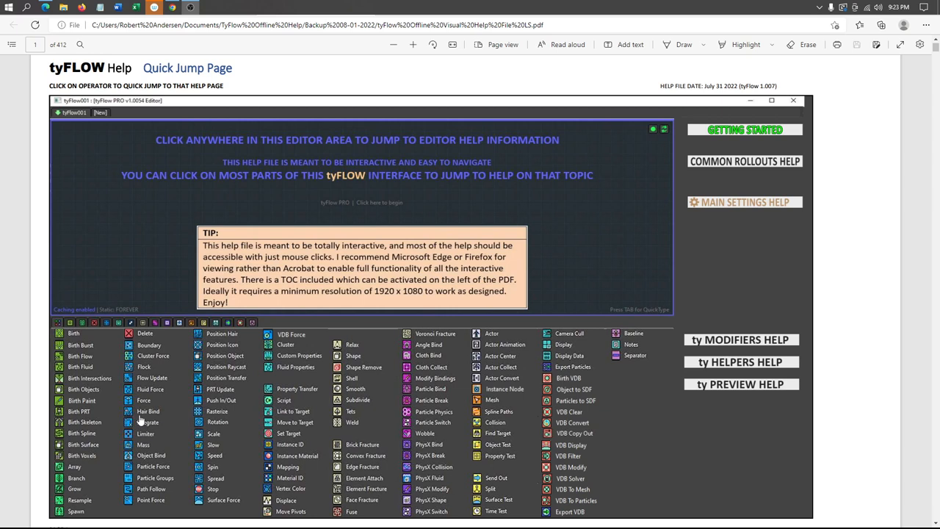
{"action": "mouse_move", "coordinate": [250, 302]}
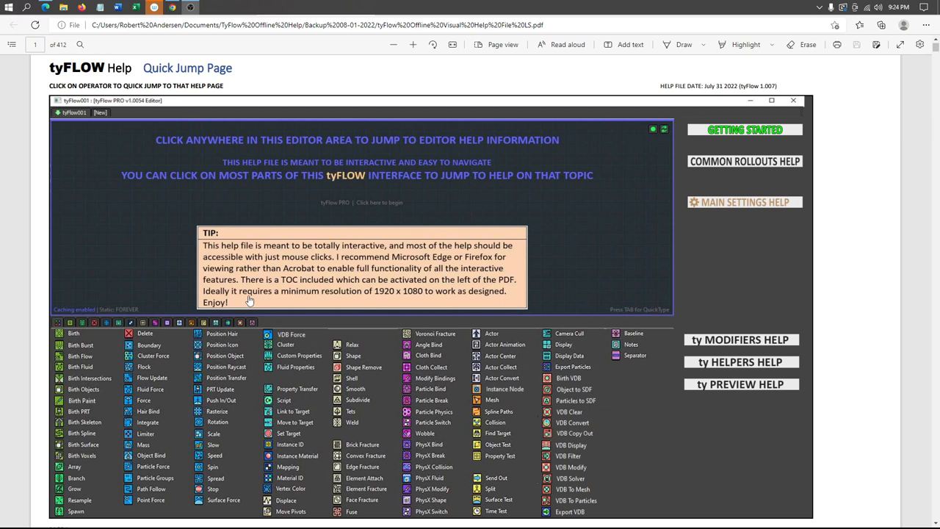
{"action": "mouse_move", "coordinate": [344, 211]}
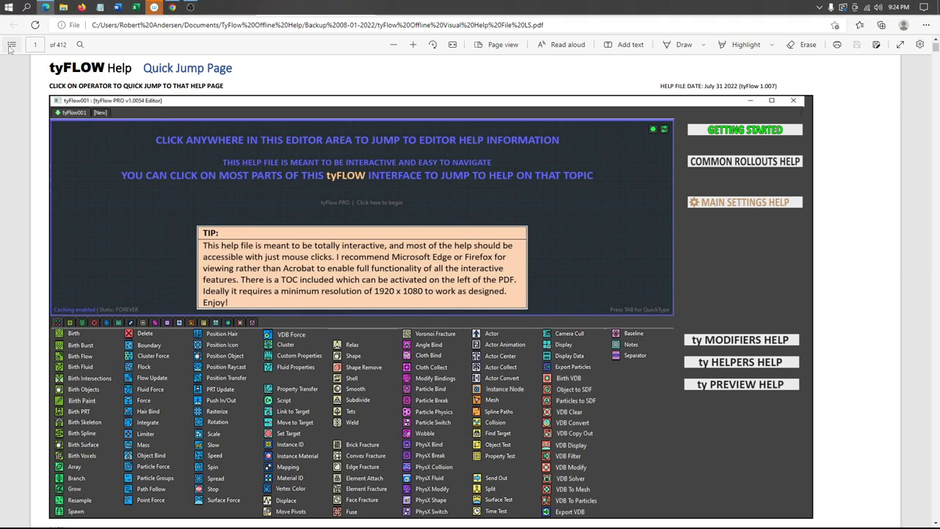
- Check the table of contents, then visit Main Settings help and tyFlow Object Settings pages
{"action": "left_click", "coordinate": [12, 114]}
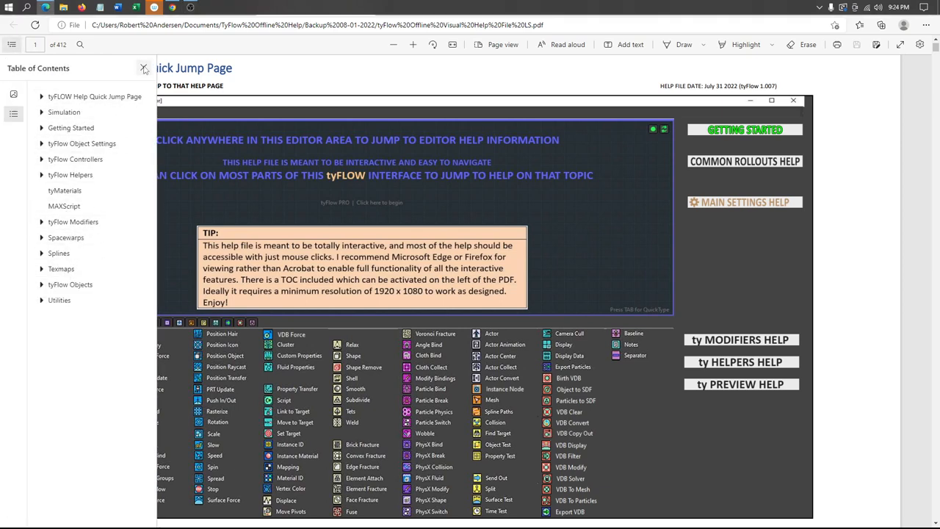
{"action": "left_click", "coordinate": [144, 67]}
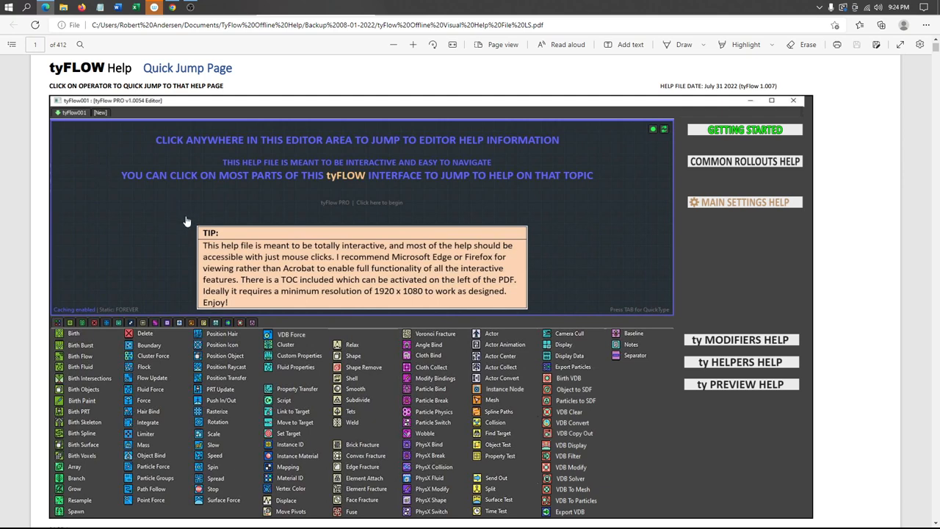
{"action": "mouse_move", "coordinate": [188, 221]}
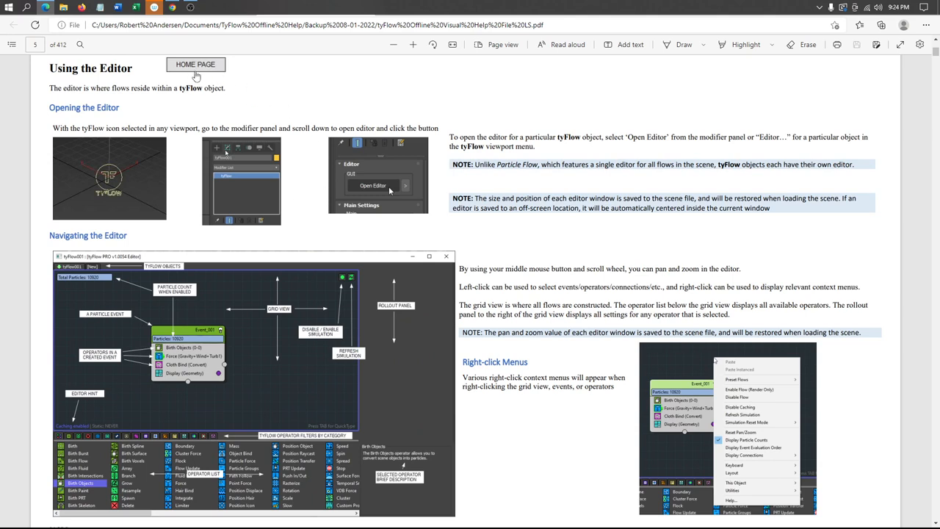
{"action": "left_click", "coordinate": [196, 64]}
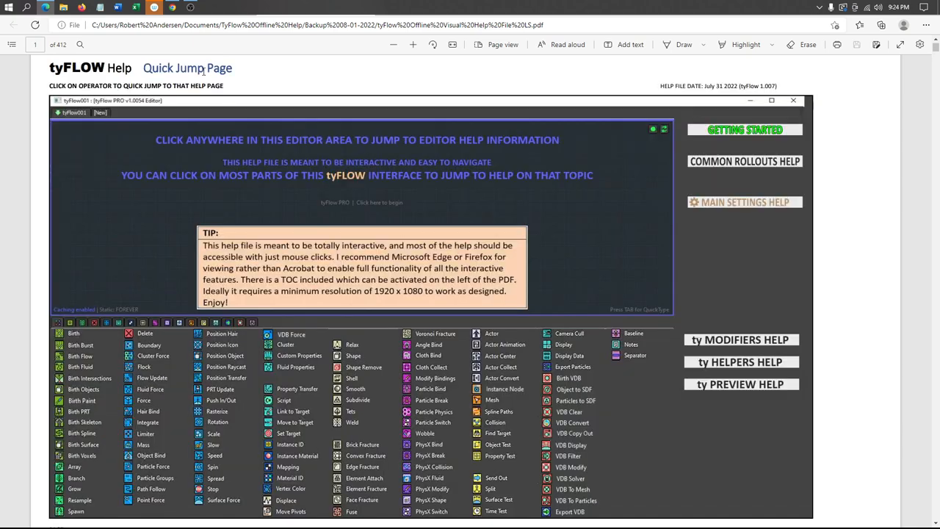
{"action": "mouse_move", "coordinate": [459, 203]}
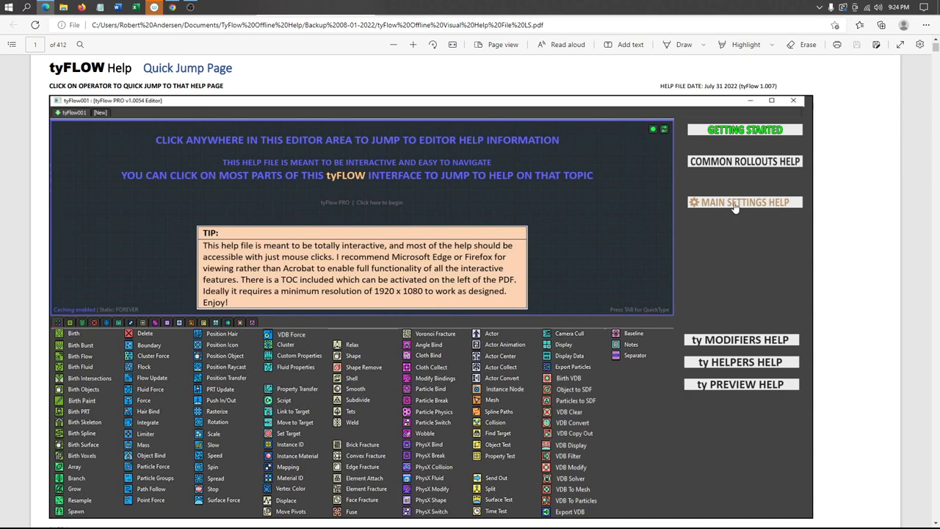
{"action": "left_click", "coordinate": [744, 202]}
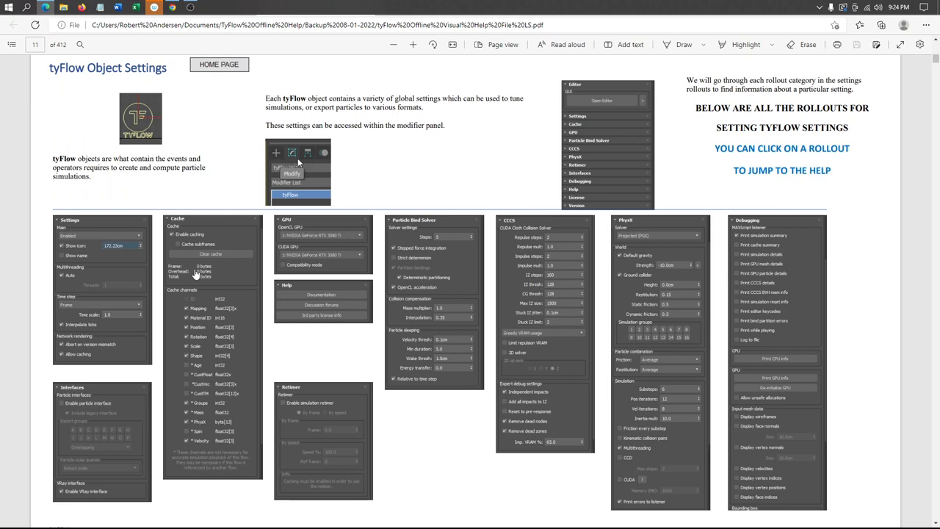
{"action": "mouse_move", "coordinate": [204, 294]}
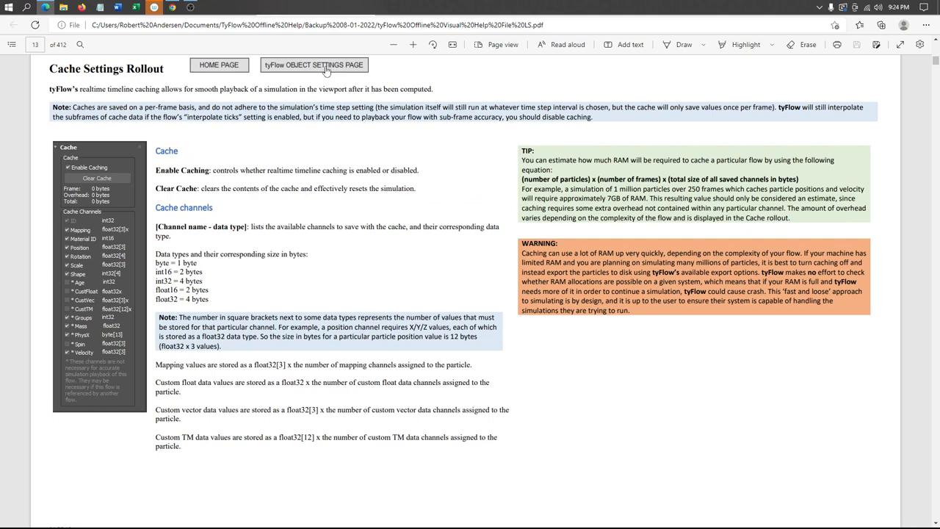
{"action": "left_click", "coordinate": [314, 65]}
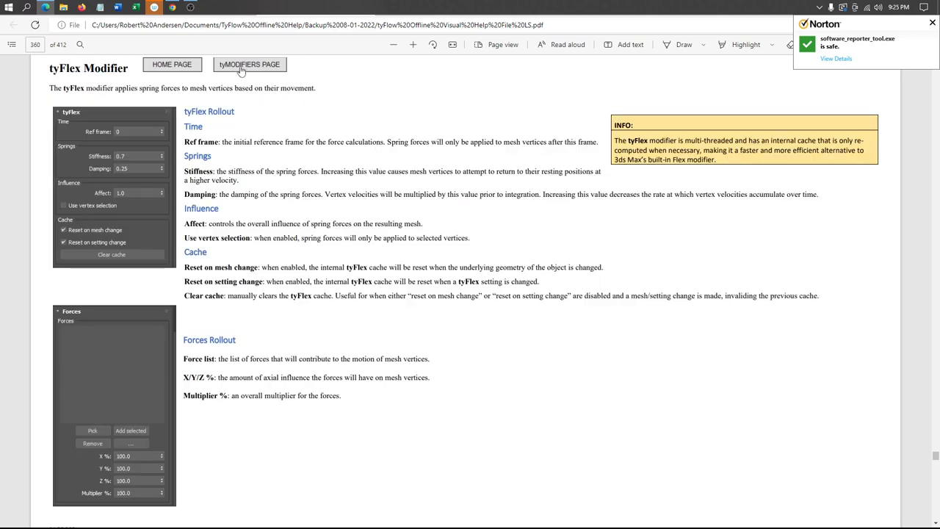
- Visit the Birth operator help page, then return to the Quick Jump Page
{"action": "left_click", "coordinate": [249, 64]}
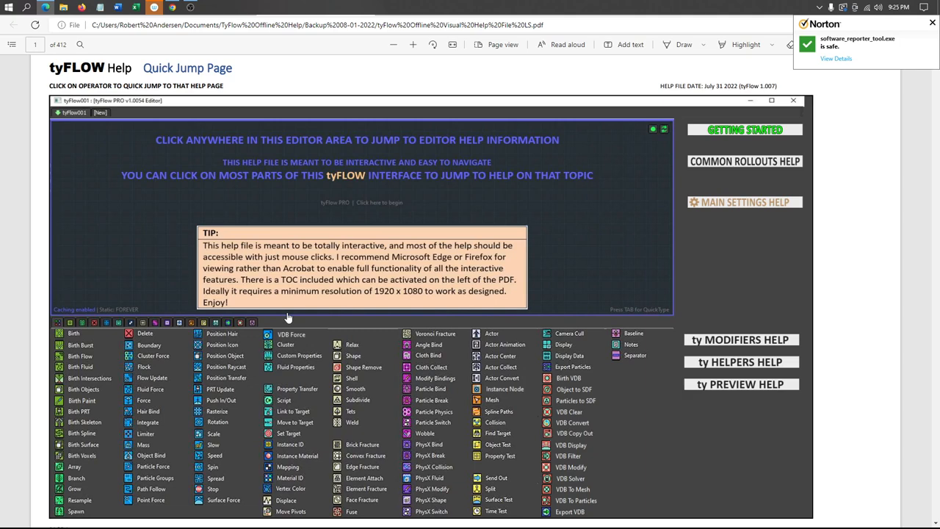
{"action": "mouse_move", "coordinate": [84, 365]}
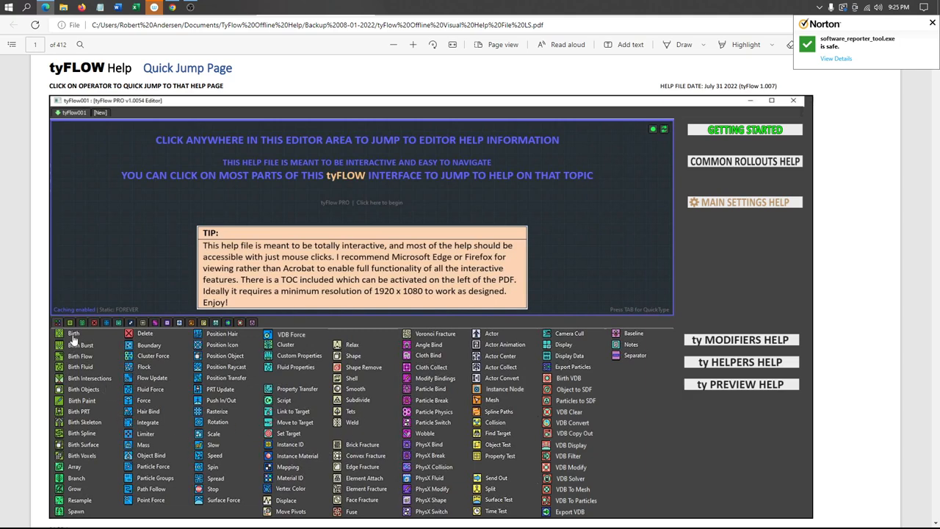
{"action": "left_click", "coordinate": [73, 333]}
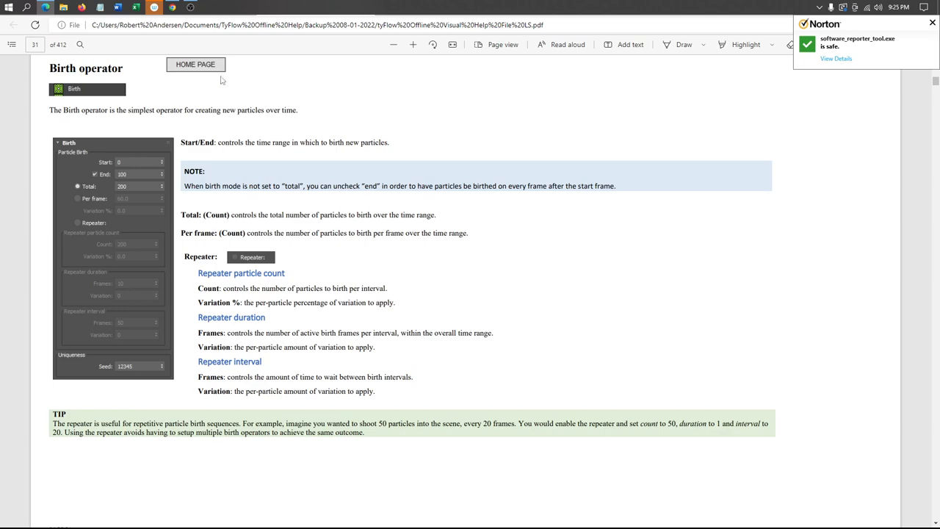
{"action": "left_click", "coordinate": [195, 64]}
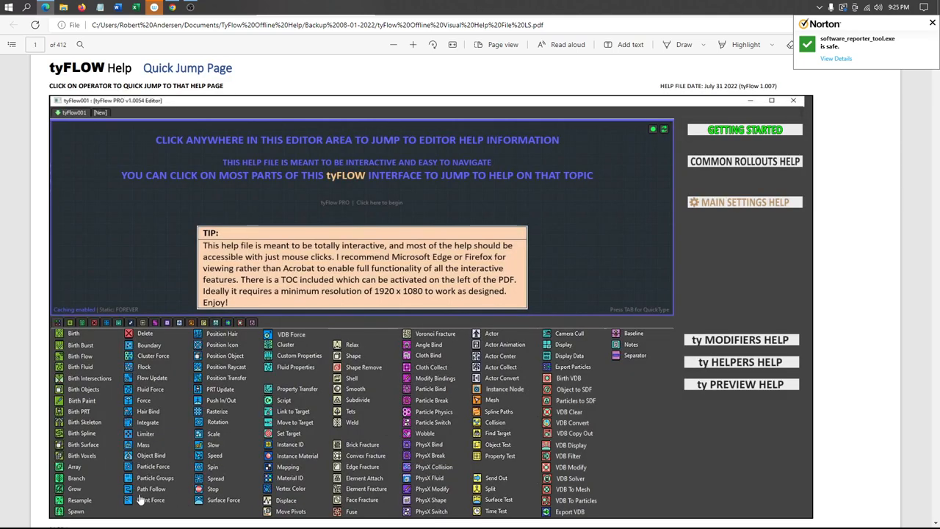
{"action": "mouse_move", "coordinate": [80, 514]}
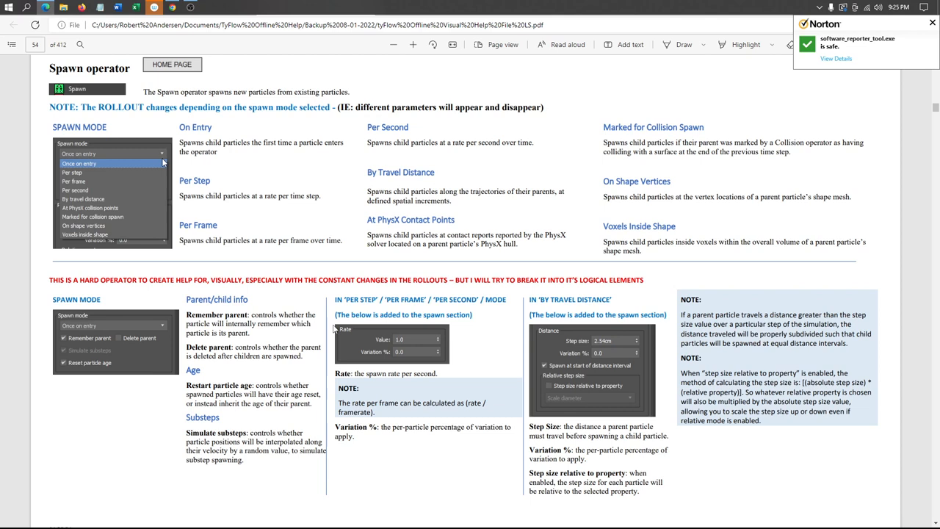
{"action": "mouse_move", "coordinate": [330, 330]}
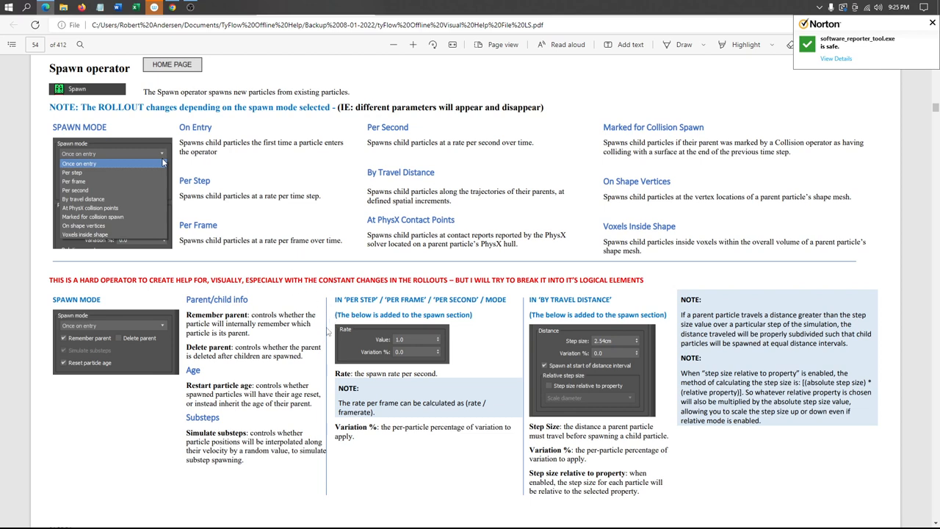
{"action": "mouse_move", "coordinate": [335, 302]}
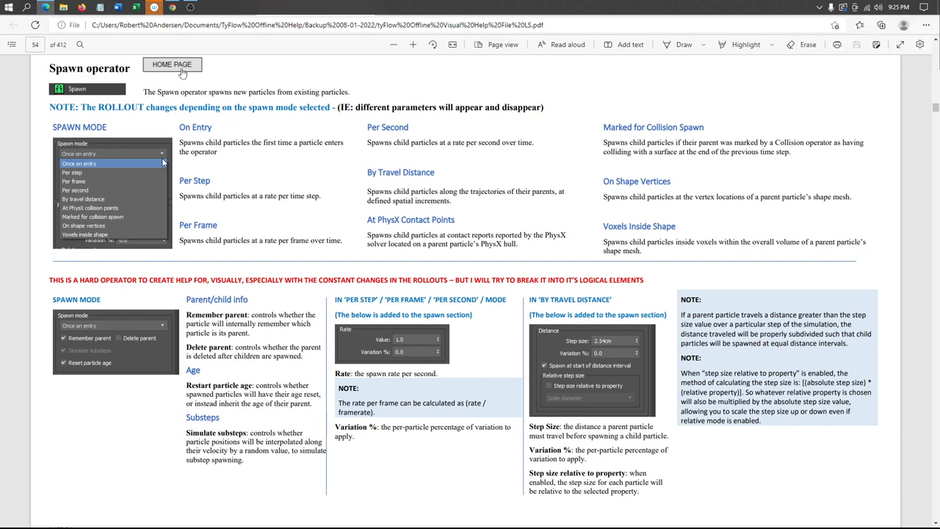
- Leave the Spawn operator page using the HOME PAGE button
{"action": "left_click", "coordinate": [172, 64]}
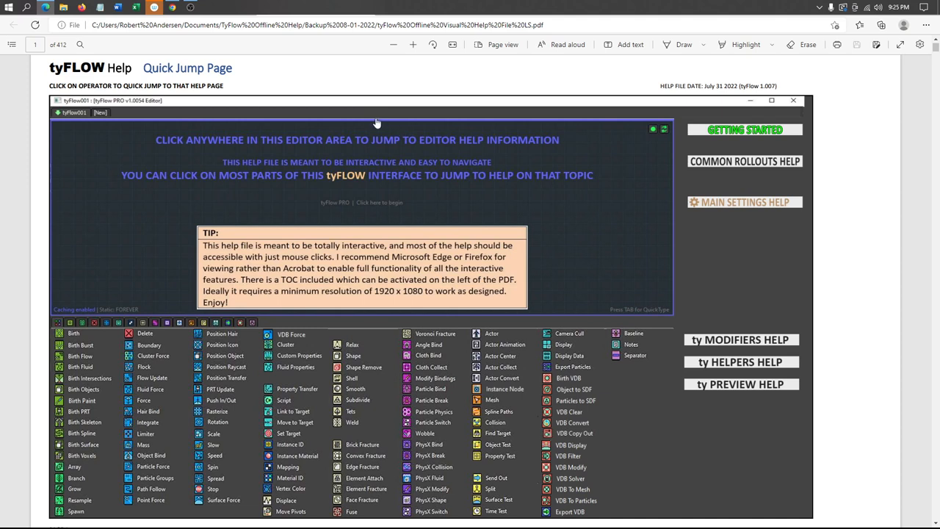
{"action": "mouse_move", "coordinate": [395, 298]}
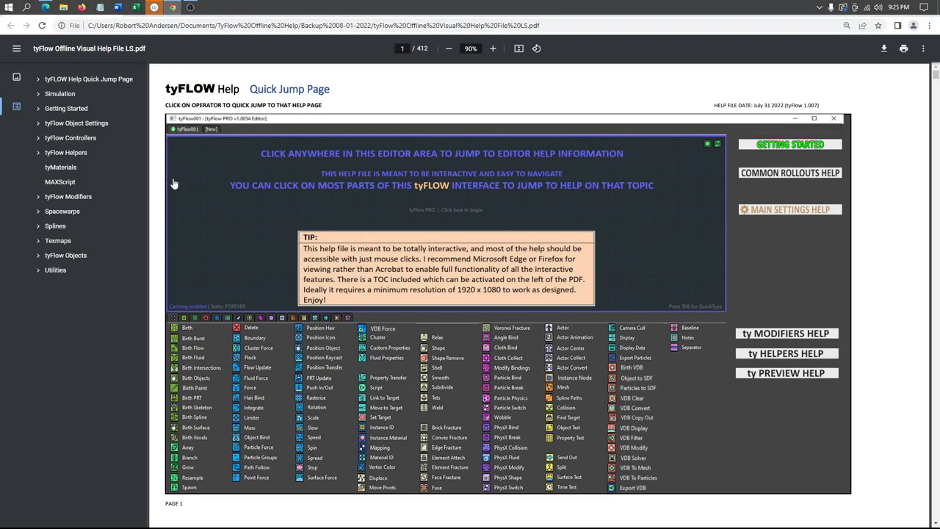
{"action": "mouse_move", "coordinate": [463, 180]}
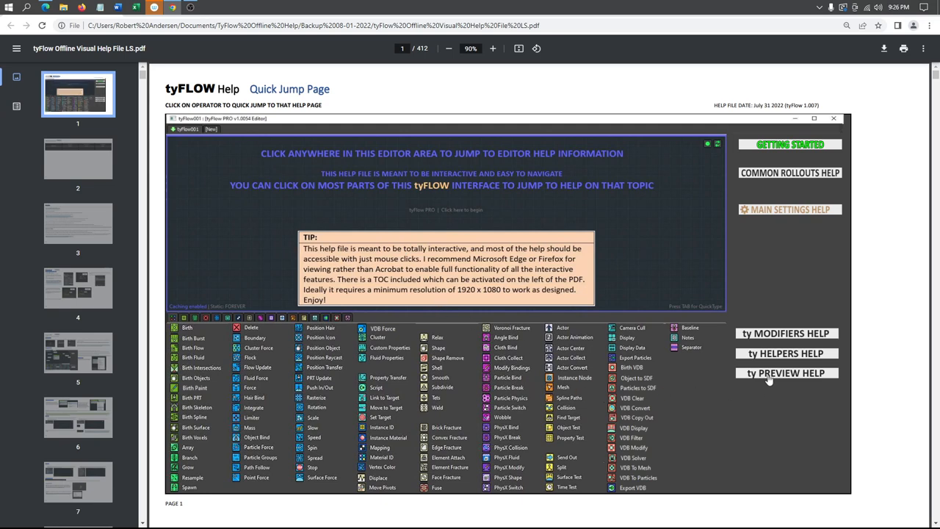
{"action": "left_click", "coordinate": [786, 373]}
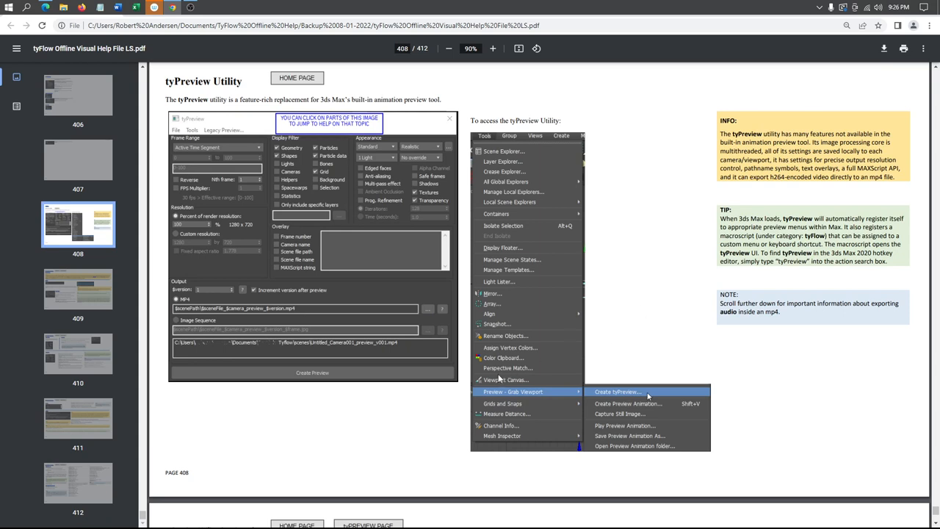
{"action": "mouse_move", "coordinate": [240, 203]}
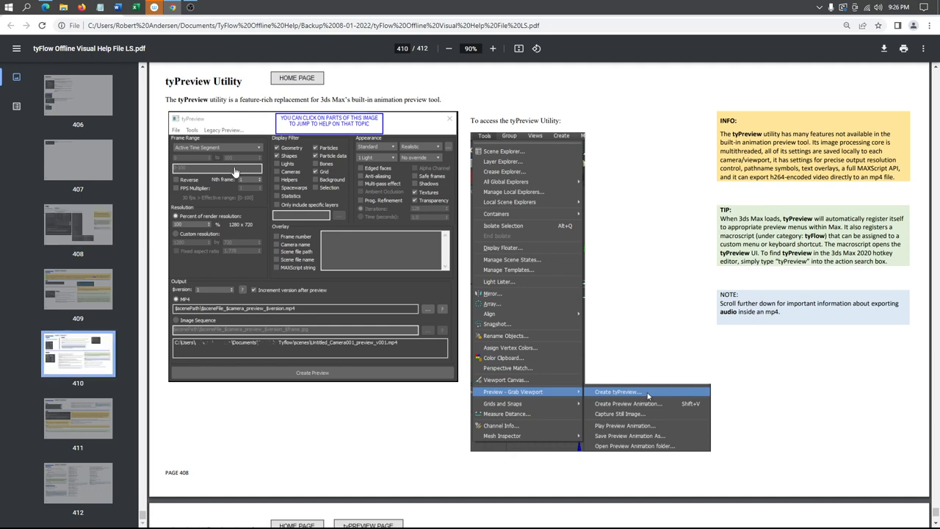
{"action": "scroll", "scroll_direction": "down", "scroll_amount": 3}
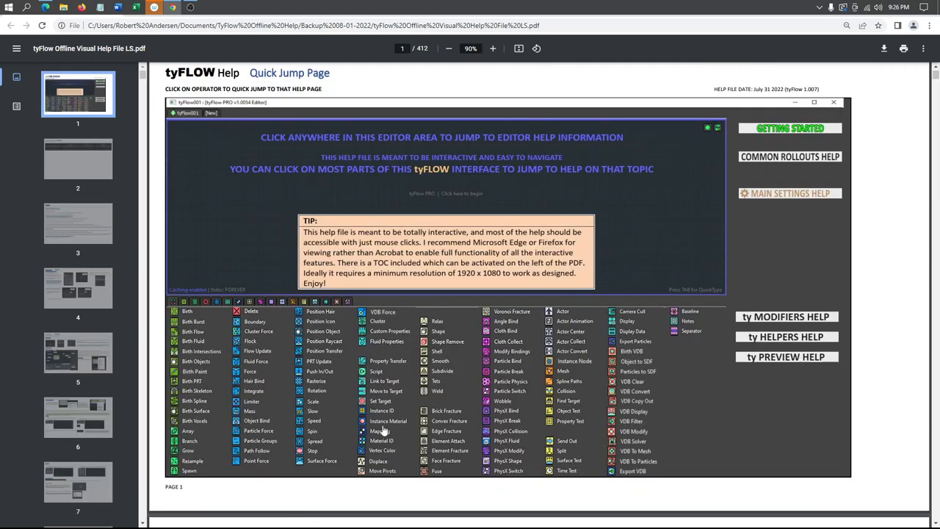
{"action": "mouse_move", "coordinate": [437, 307]}
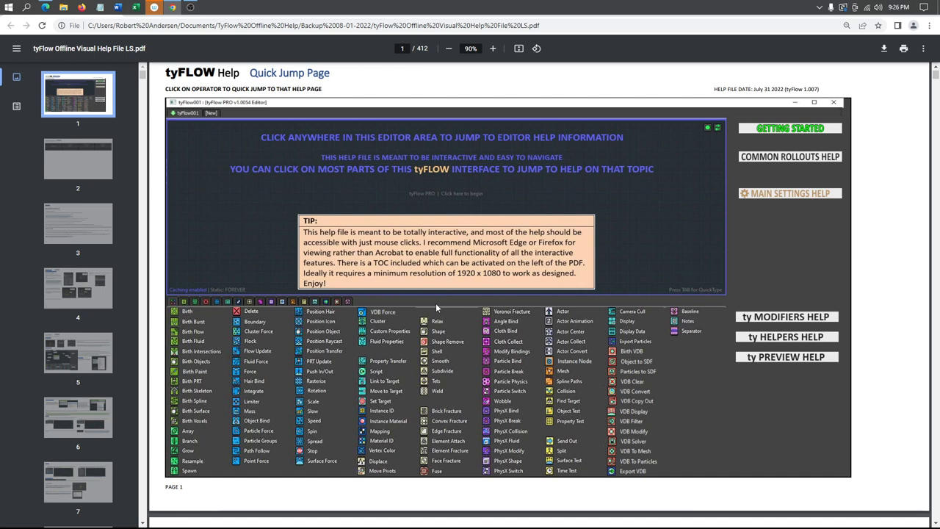
{"action": "mouse_move", "coordinate": [247, 160]}
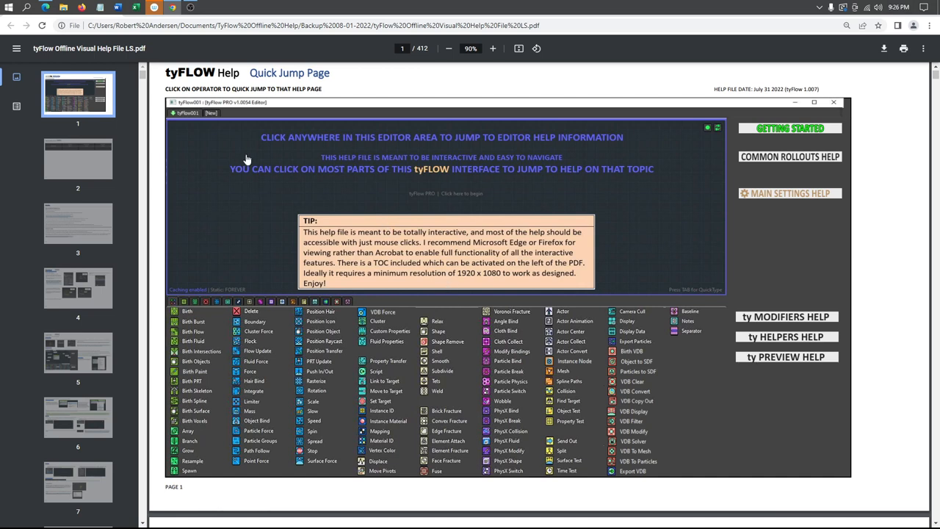
{"action": "mouse_move", "coordinate": [268, 130]}
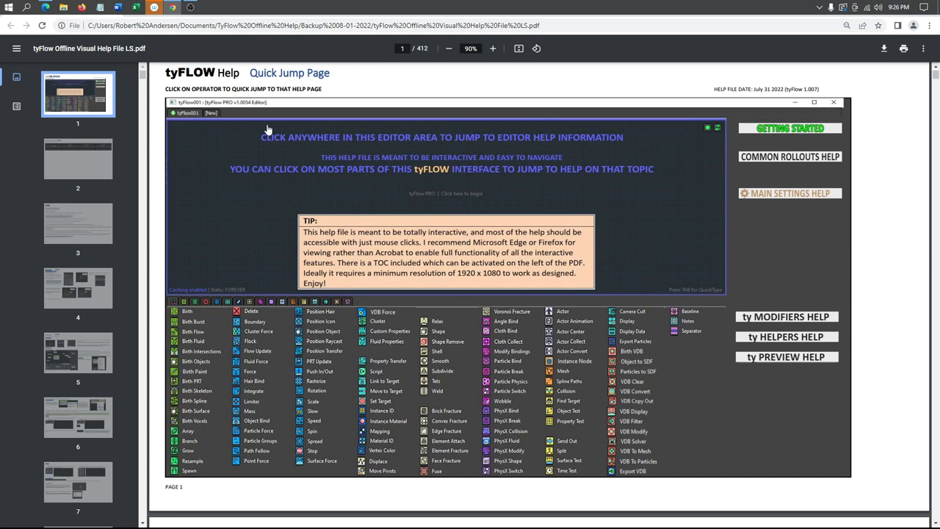
{"action": "mouse_move", "coordinate": [263, 140]}
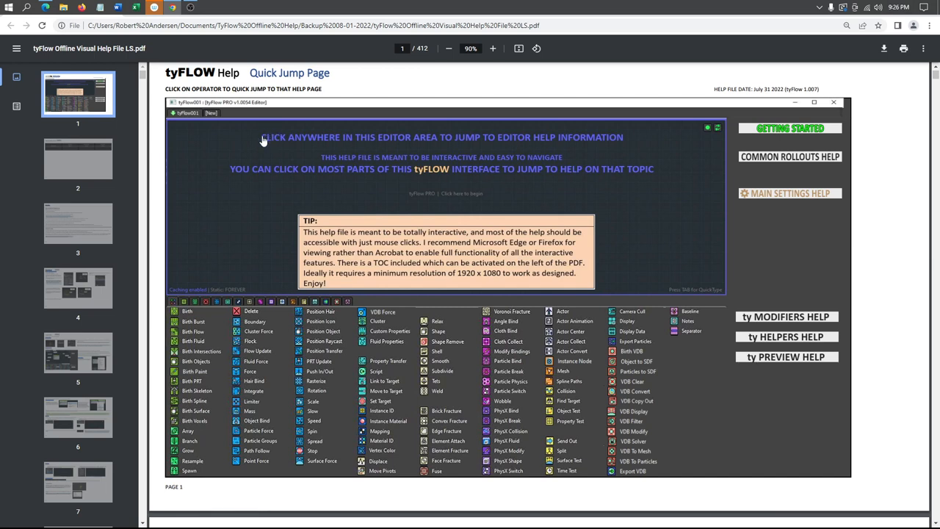